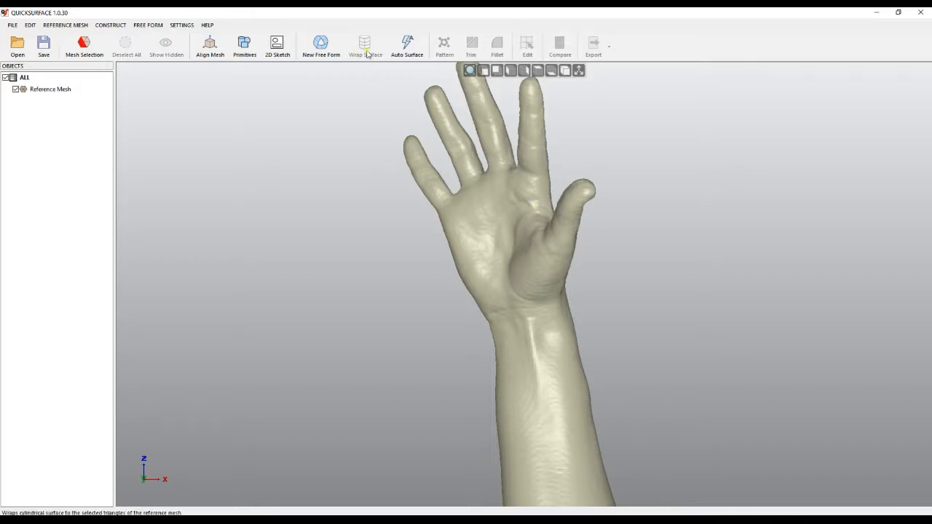
{"action": "mouse_move", "coordinate": [364, 45]}
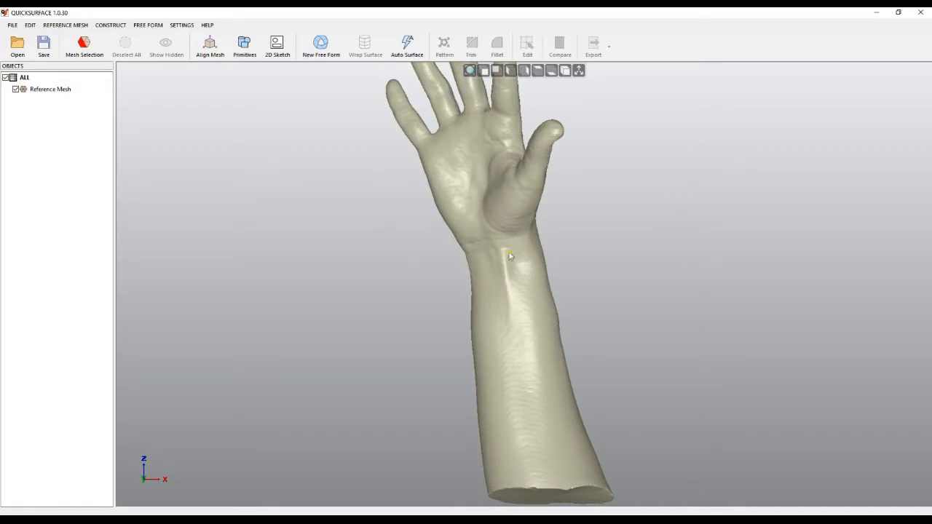
Begin a mesh selection on the hand scan using the brush painting tool
{"action": "left_click_drag", "start_coordinate": [510, 254], "coordinate": [591, 378]}
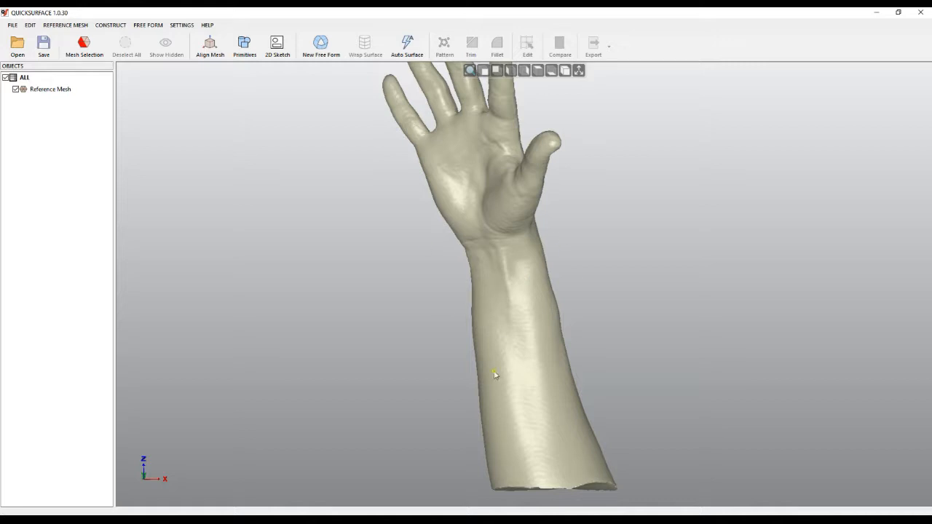
{"action": "mouse_move", "coordinate": [364, 46]}
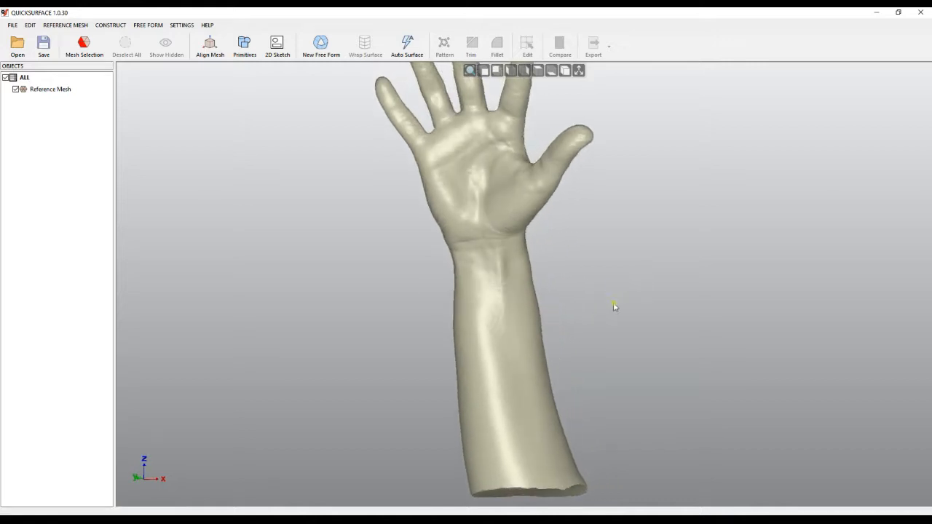
{"action": "mouse_move", "coordinate": [197, 178]}
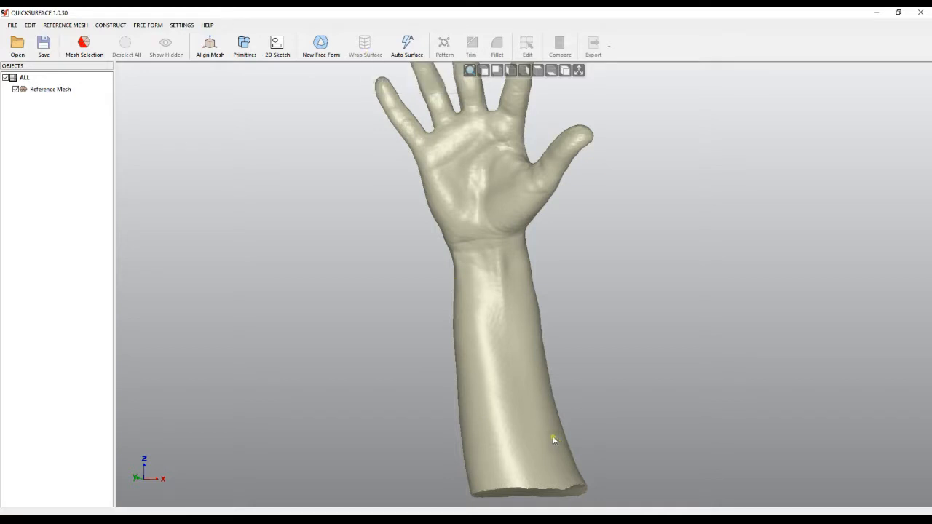
{"action": "left_click", "coordinate": [84, 43]}
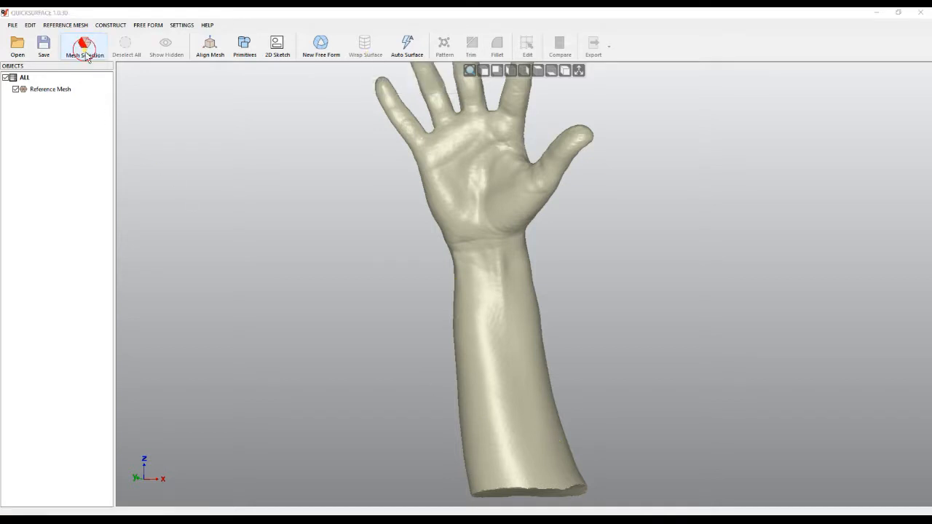
{"action": "left_click", "coordinate": [85, 46]}
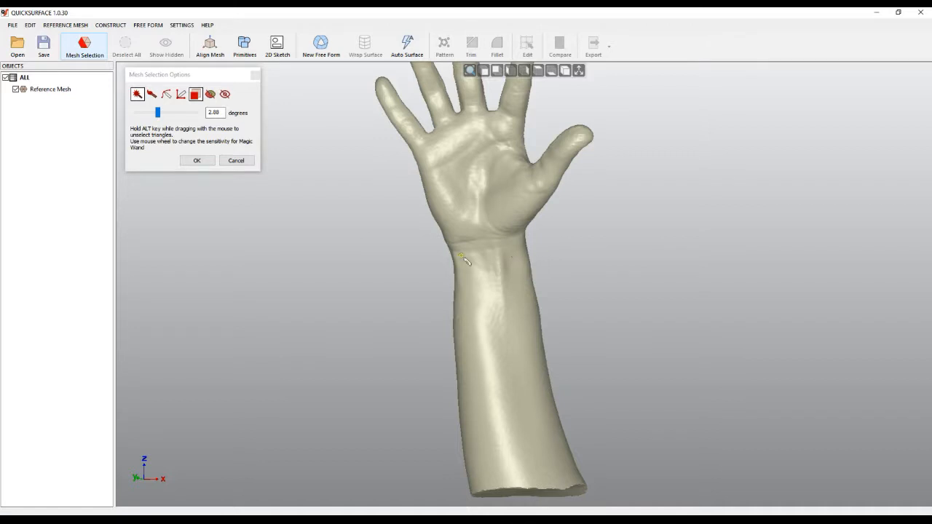
{"action": "left_click", "coordinate": [180, 94]}
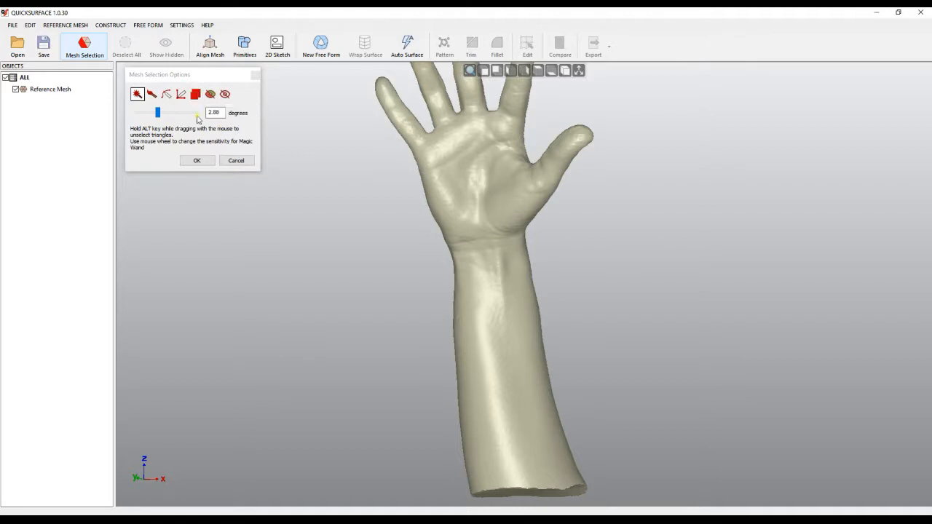
{"action": "left_click", "coordinate": [151, 94]}
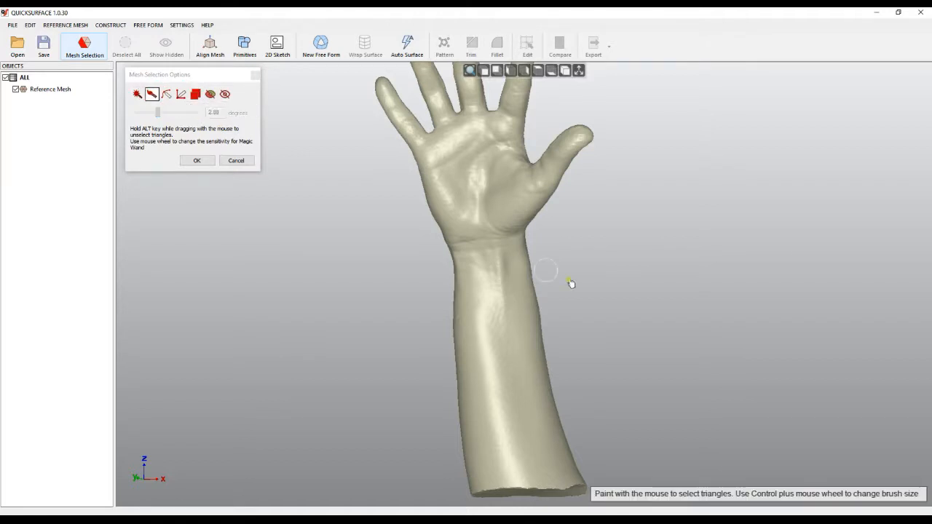
Paint the forearm triangles from wrist to cut end and confirm the selection
{"action": "left_click_drag", "start_coordinate": [568, 282], "coordinate": [450, 407]}
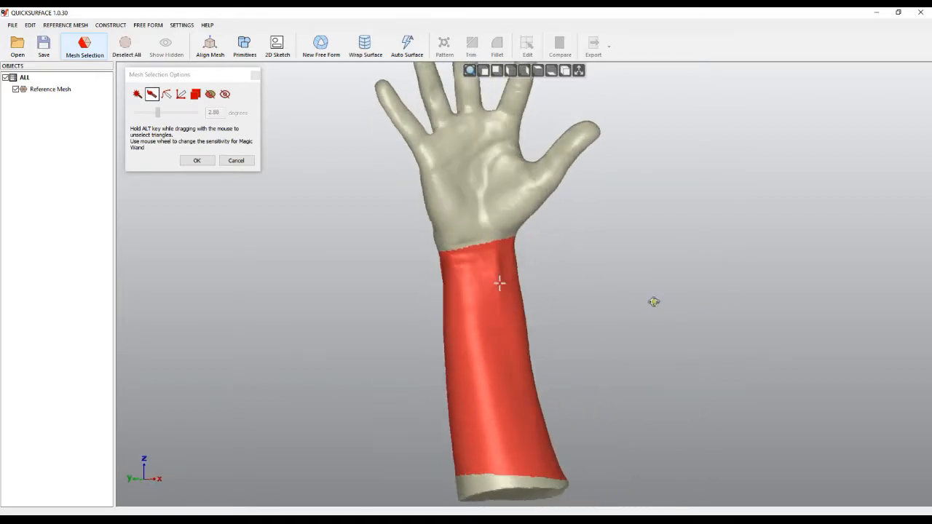
{"action": "left_click", "coordinate": [197, 160]}
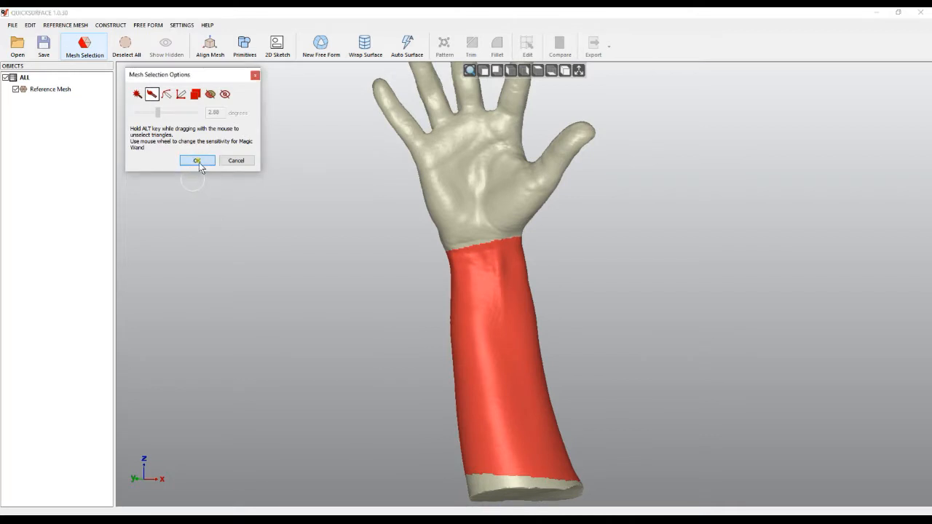
{"action": "left_click", "coordinate": [198, 160]}
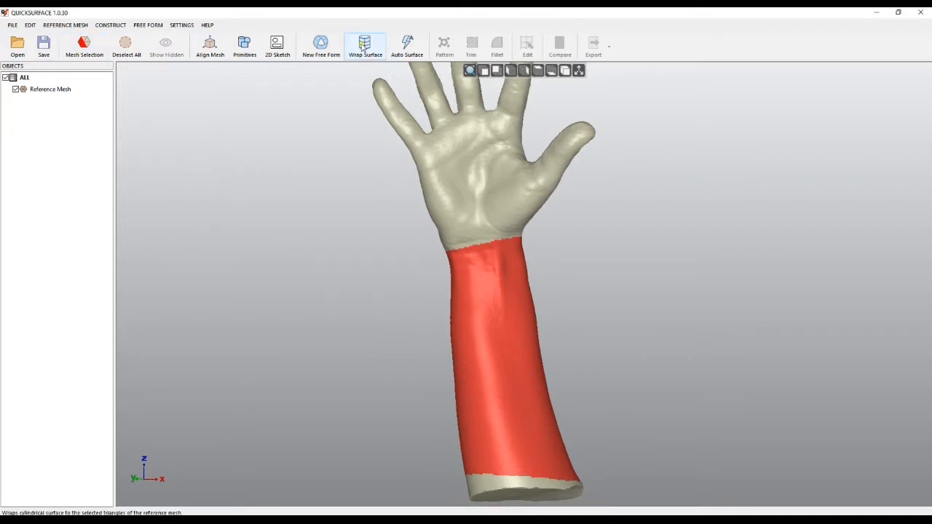
Create a wrapped quad surface over the selected forearm and try another detail level
{"action": "left_click", "coordinate": [364, 45]}
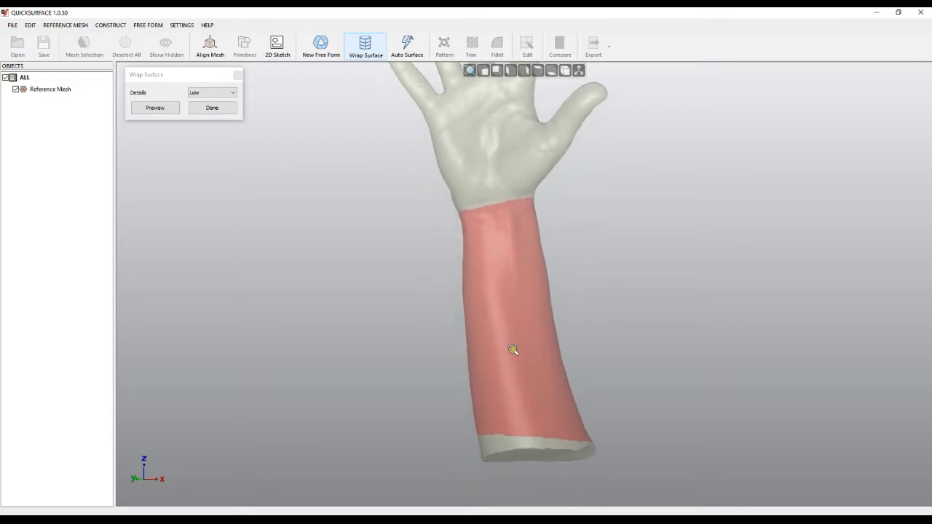
{"action": "mouse_move", "coordinate": [495, 210]}
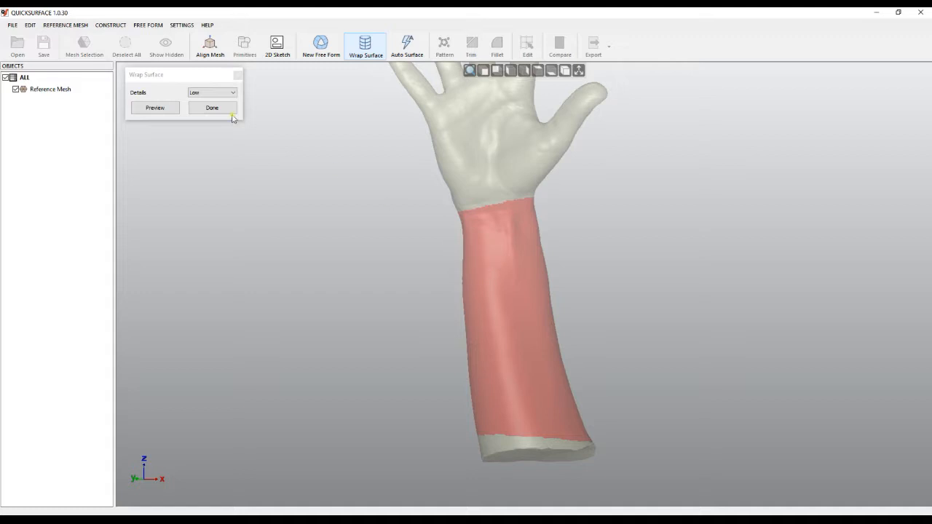
{"action": "left_click", "coordinate": [213, 94]}
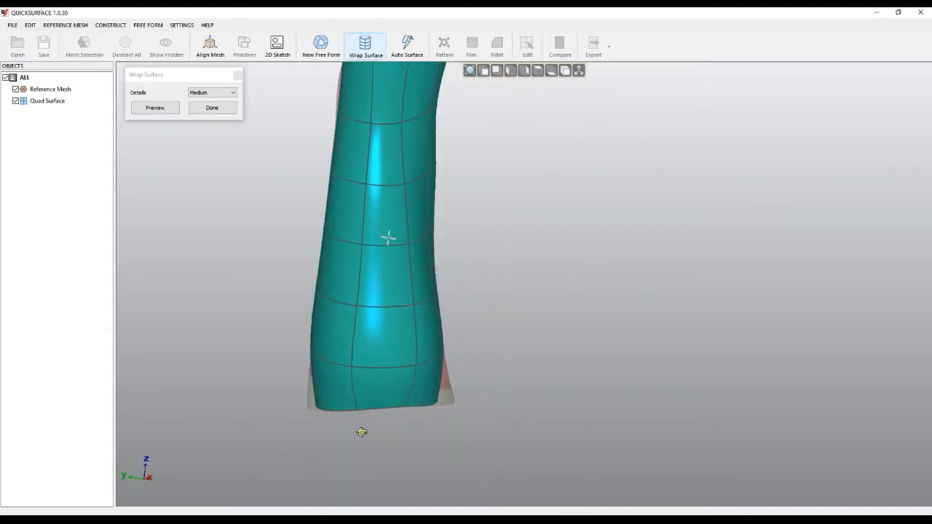
{"action": "left_click", "coordinate": [211, 94]}
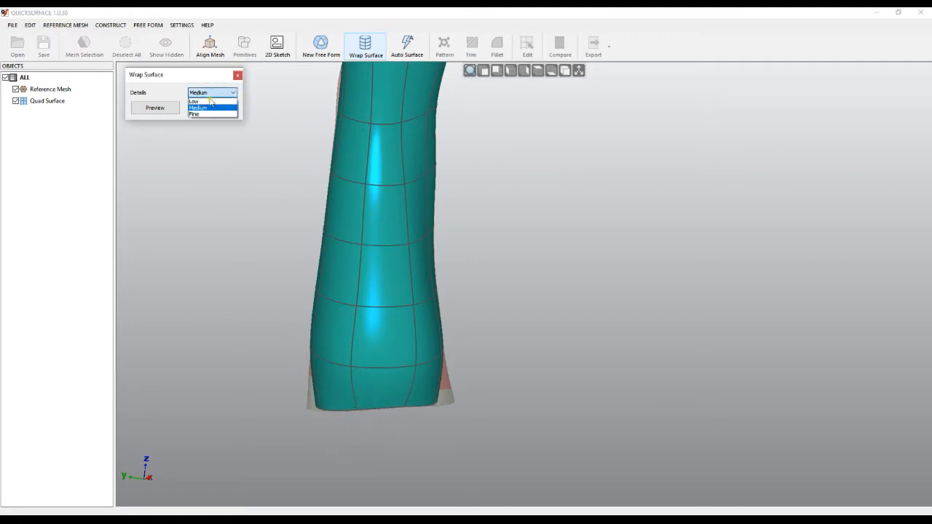
{"action": "left_click", "coordinate": [194, 114]}
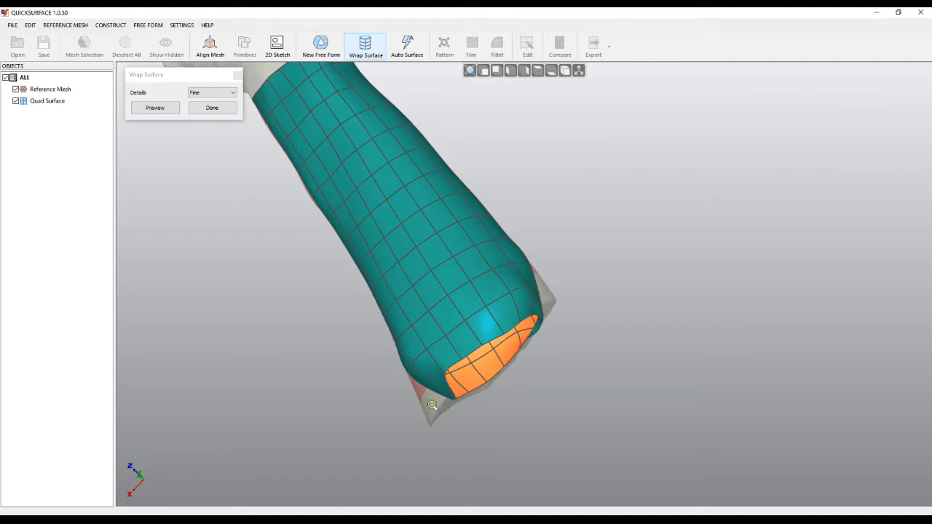
Set the wrap Details to Medium and finish the wrapped surface
{"action": "left_click", "coordinate": [234, 93]}
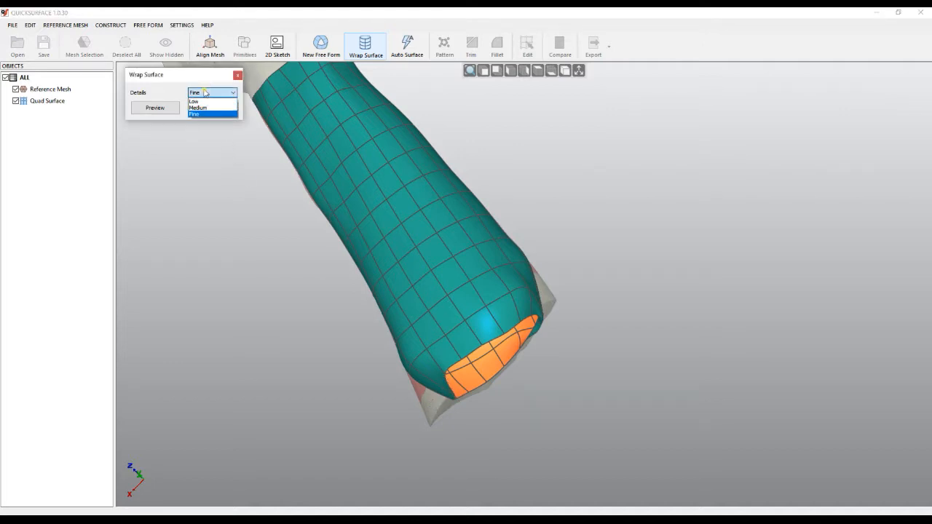
{"action": "left_click", "coordinate": [198, 108]}
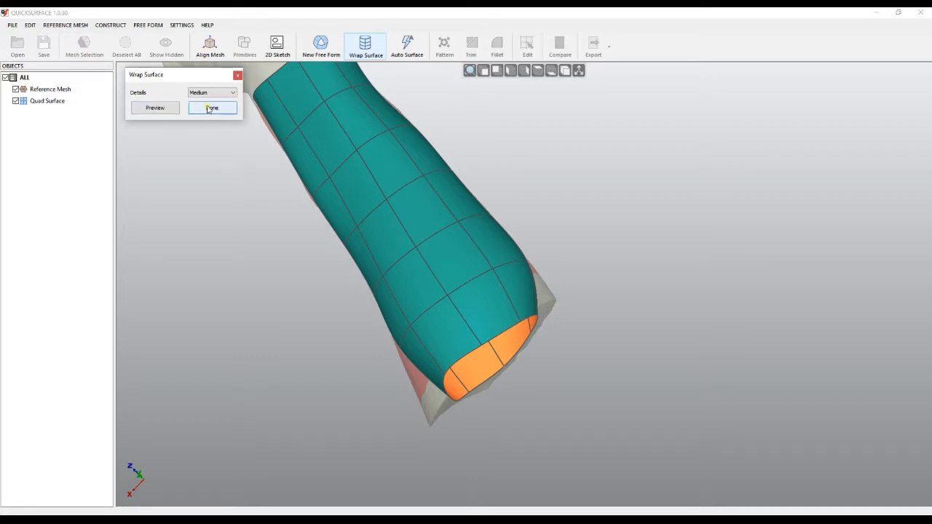
{"action": "left_click", "coordinate": [213, 108]}
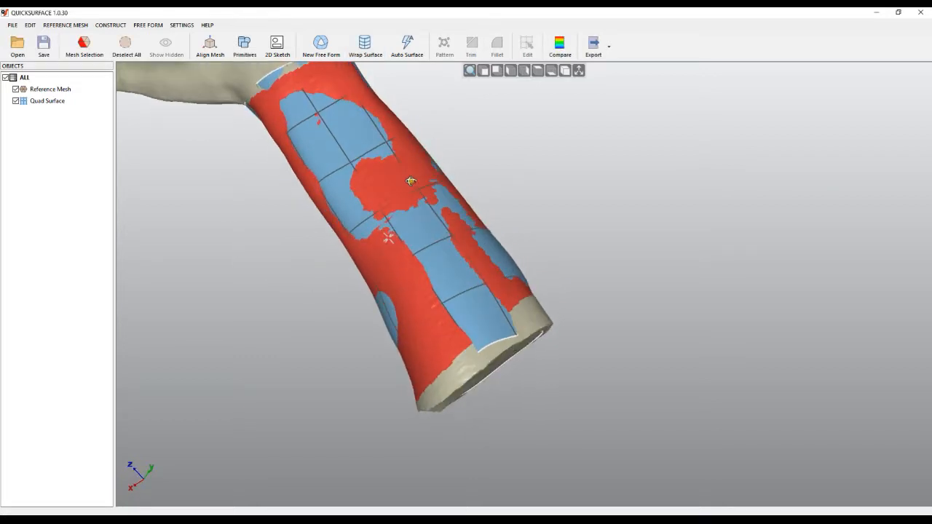
Clear the triangle selection and begin editing the wrapped quad surface
{"action": "left_click", "coordinate": [125, 44]}
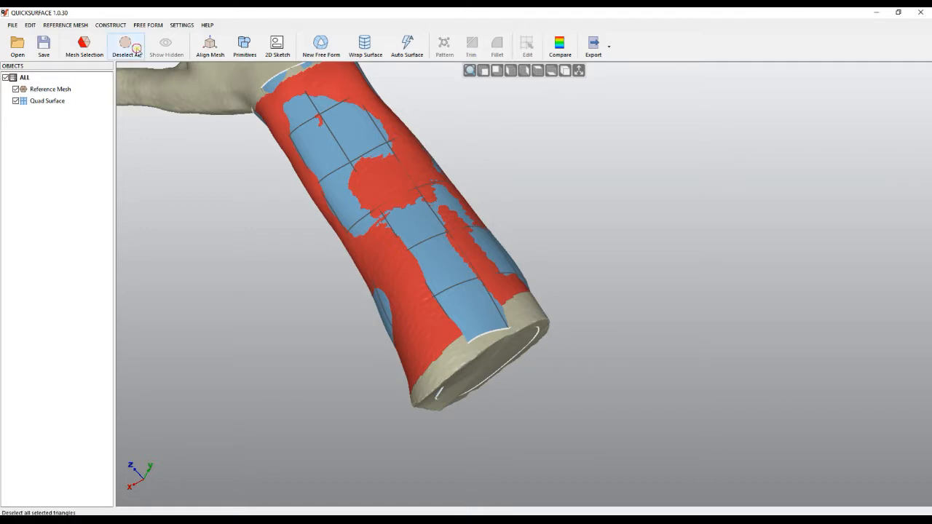
{"action": "left_click", "coordinate": [125, 46]}
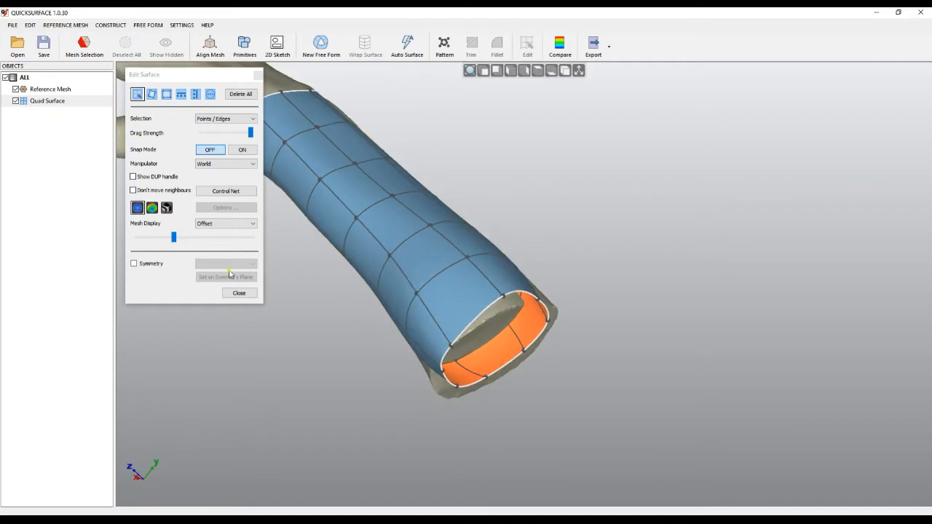
Pull the surface's open end back to the forearm edge with Snap Mode ON
{"action": "left_click_drag", "start_coordinate": [173, 236], "coordinate": [246, 239]}
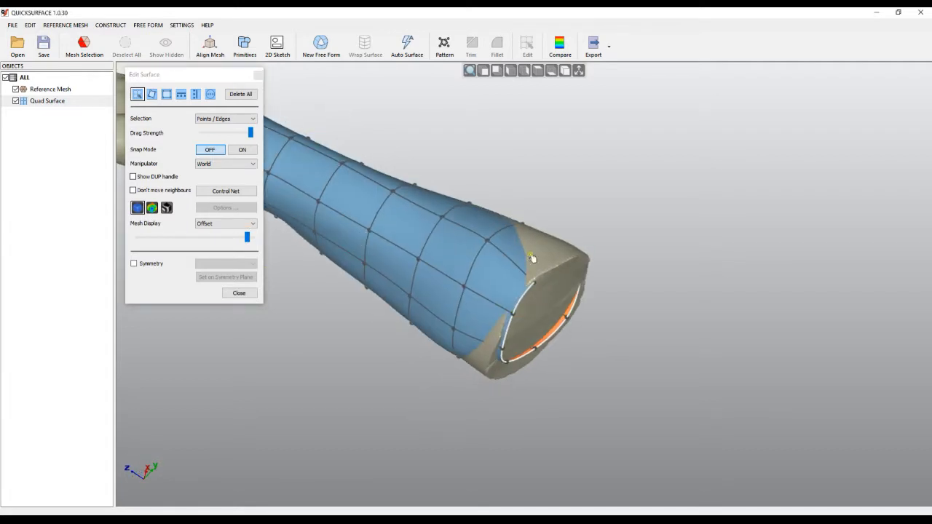
{"action": "left_click_drag", "start_coordinate": [534, 257], "coordinate": [663, 319]}
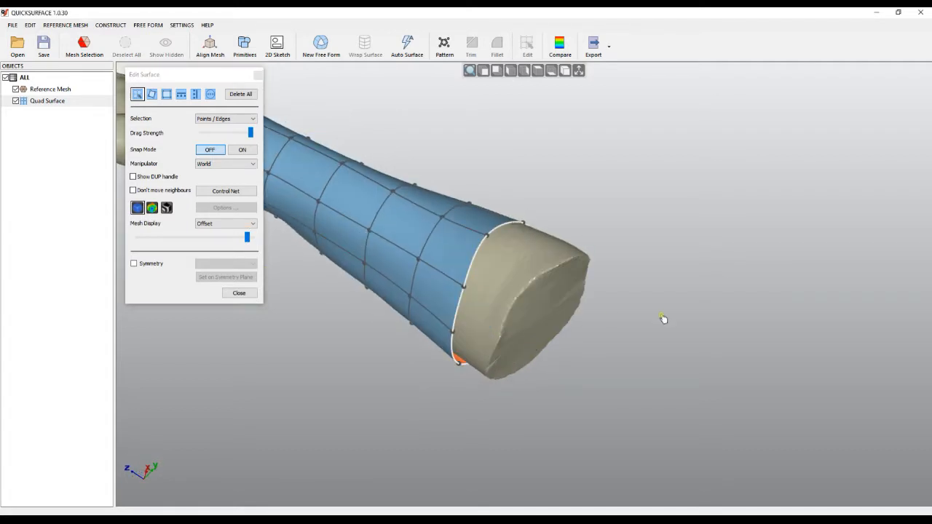
{"action": "left_click", "coordinate": [242, 148]}
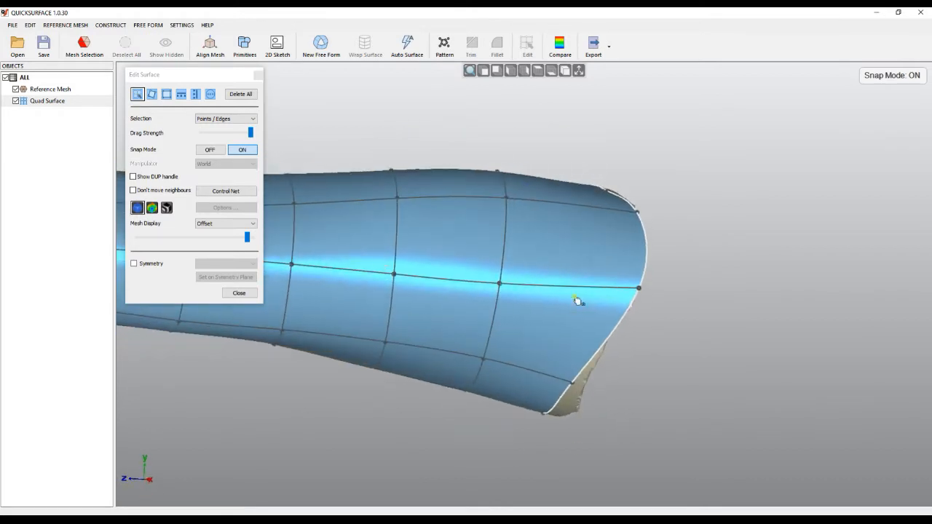
Reshape the surface edge along the forearm and start a deviation check against the scan
{"action": "left_click_drag", "start_coordinate": [575, 299], "coordinate": [474, 182]}
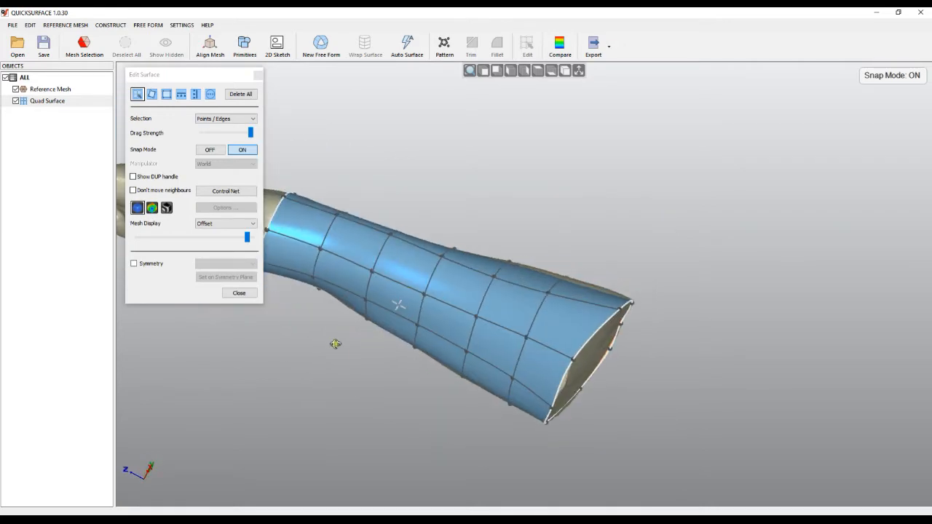
{"action": "left_click_drag", "start_coordinate": [400, 306], "coordinate": [425, 421]}
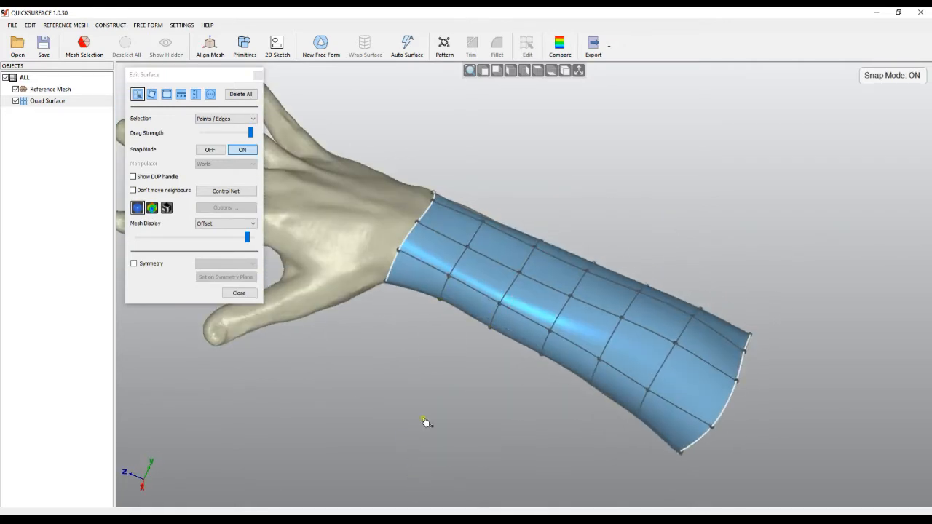
{"action": "left_click", "coordinate": [151, 207]}
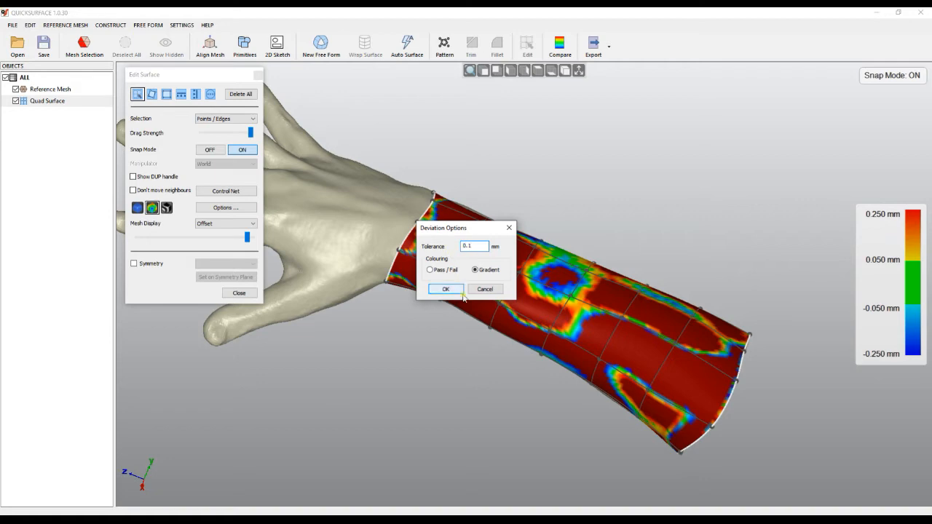
Confirm ±0.5 mm deviation tolerance and increase the surface resolution via More Tools
{"action": "left_click", "coordinate": [446, 289]}
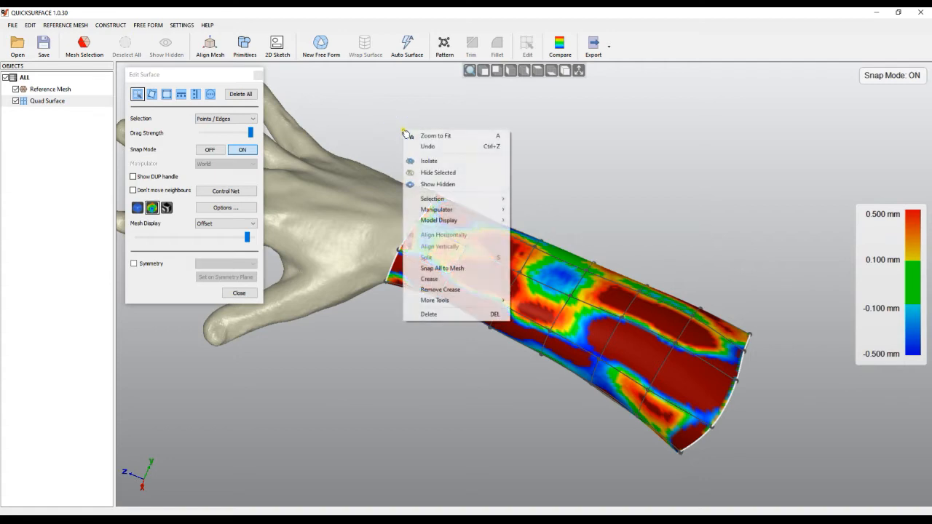
{"action": "mouse_move", "coordinate": [434, 300]}
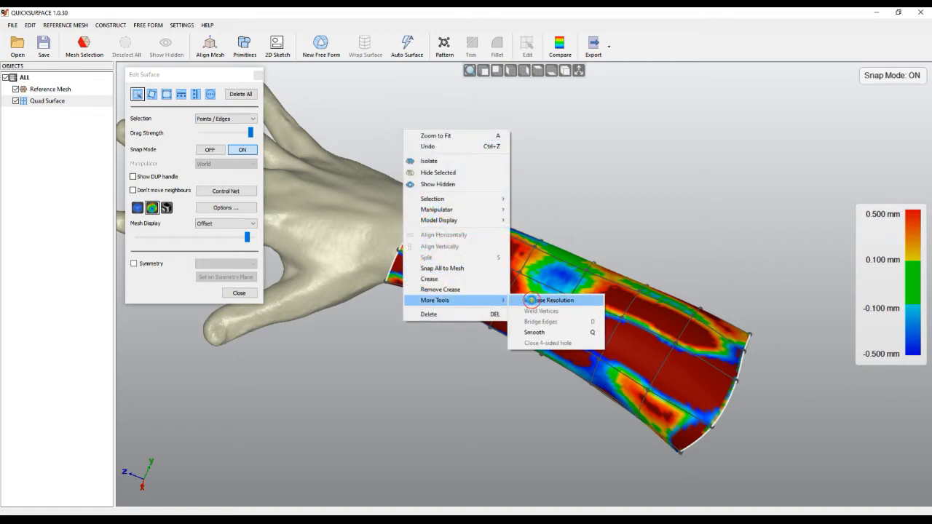
{"action": "left_click", "coordinate": [552, 300]}
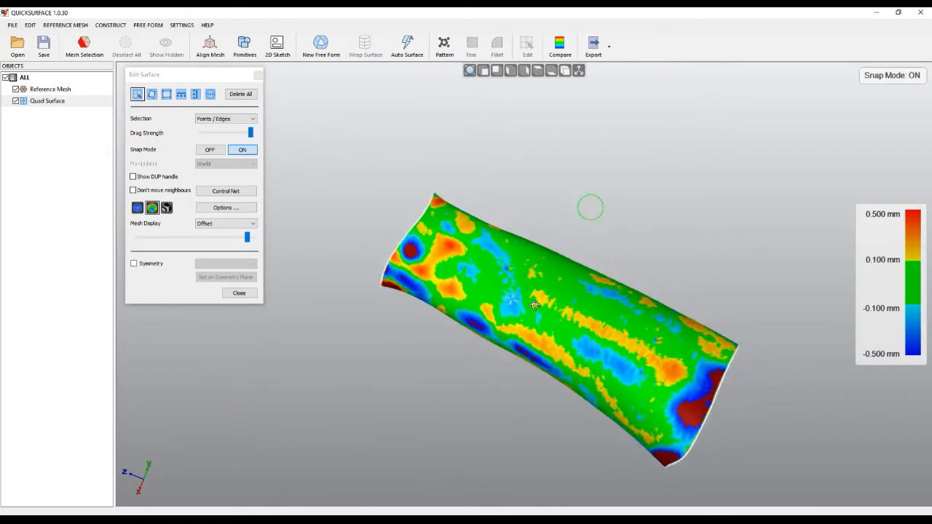
{"action": "left_click", "coordinate": [137, 207]}
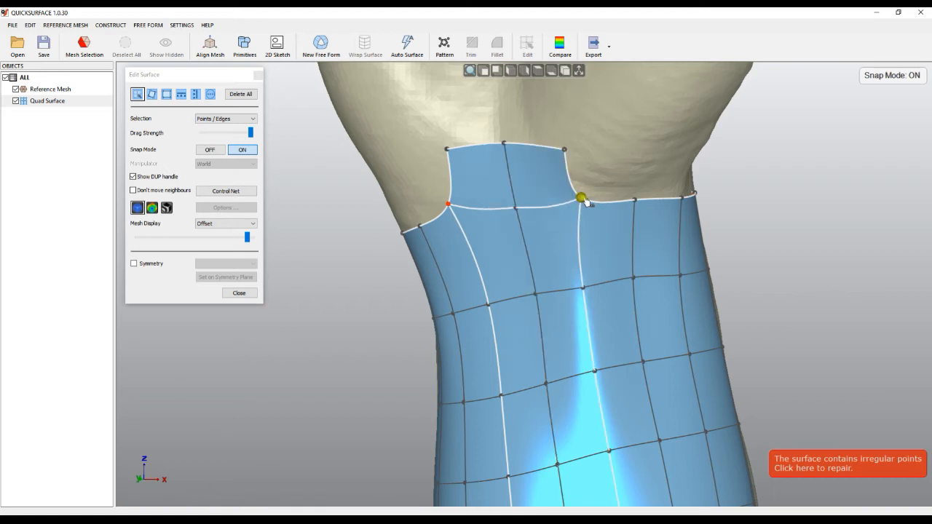
Drag a wrist-edge control point upward onto the hand with snapping on
{"action": "left_click_drag", "start_coordinate": [583, 196], "coordinate": [565, 149]}
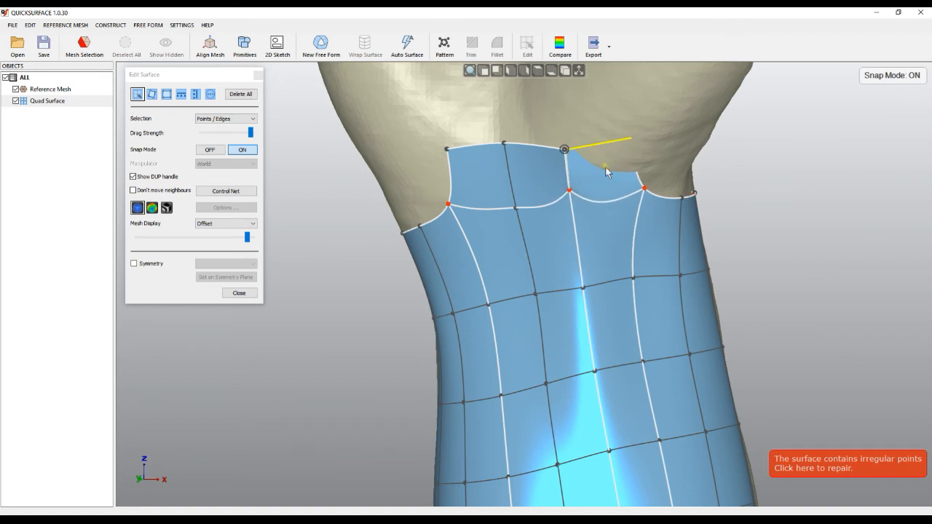